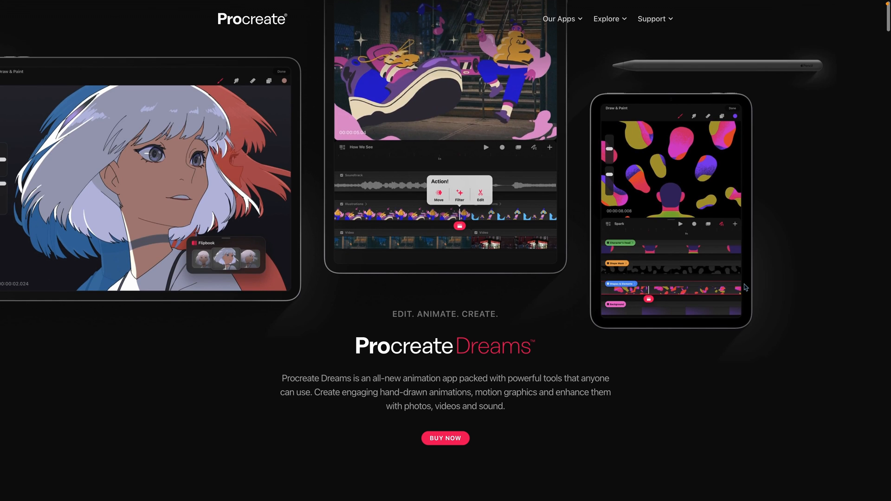
Scroll down through the Procreate Dreams product page on procreate.com
{"action": "scroll", "scroll_direction": "down", "scroll_amount": 3}
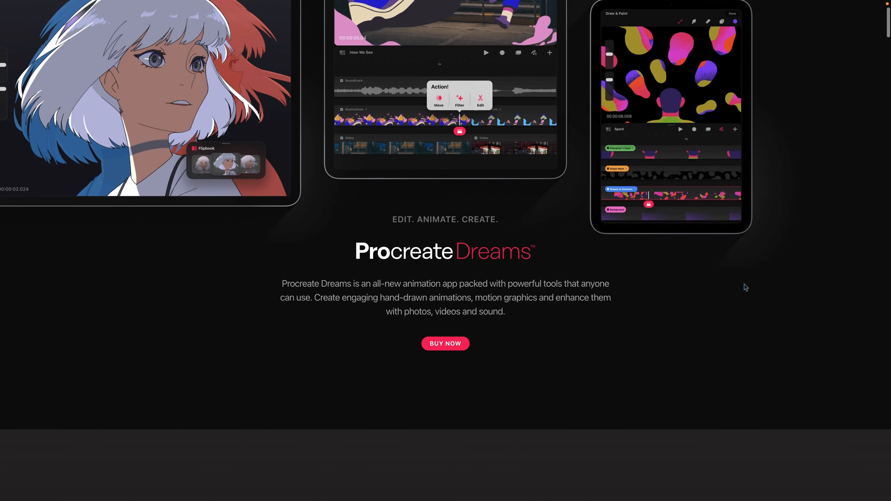
{"action": "scroll", "scroll_direction": "down", "scroll_amount": 3}
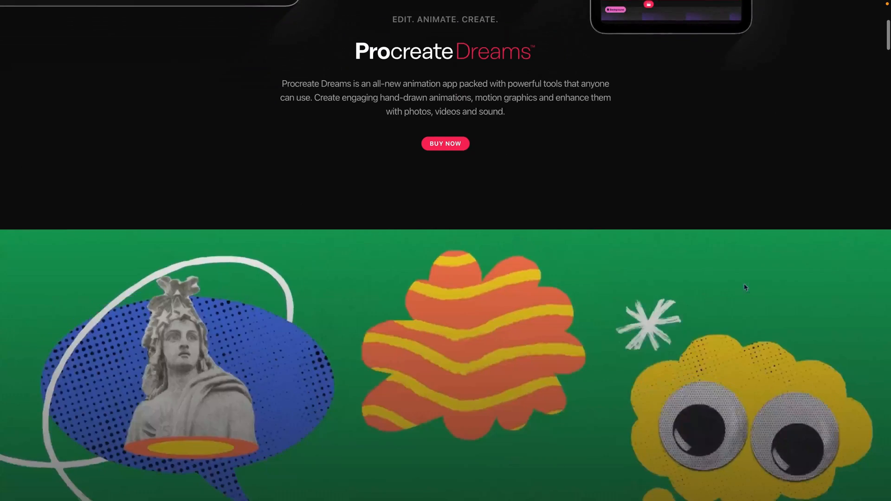
{"action": "scroll", "scroll_direction": "down", "scroll_amount": 3}
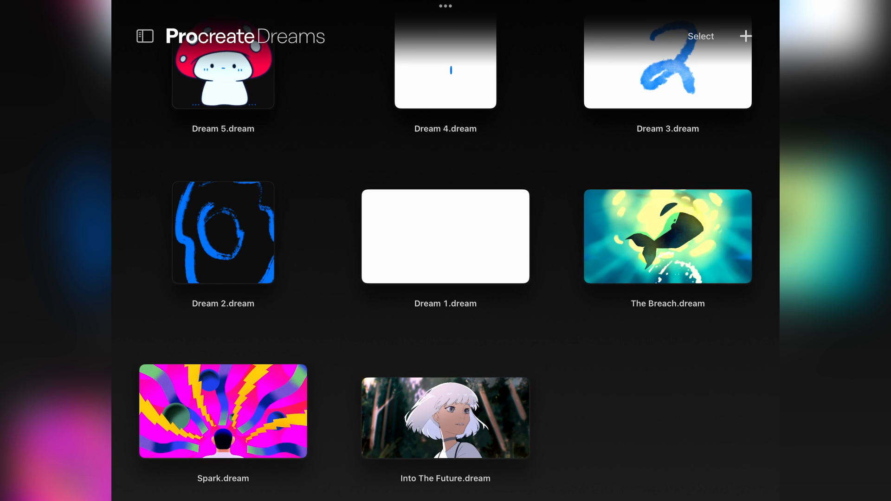
Create a new Square movie at 720 resolution and enter its drawing workspace
{"action": "scroll", "scroll_direction": "up", "scroll_amount": 3}
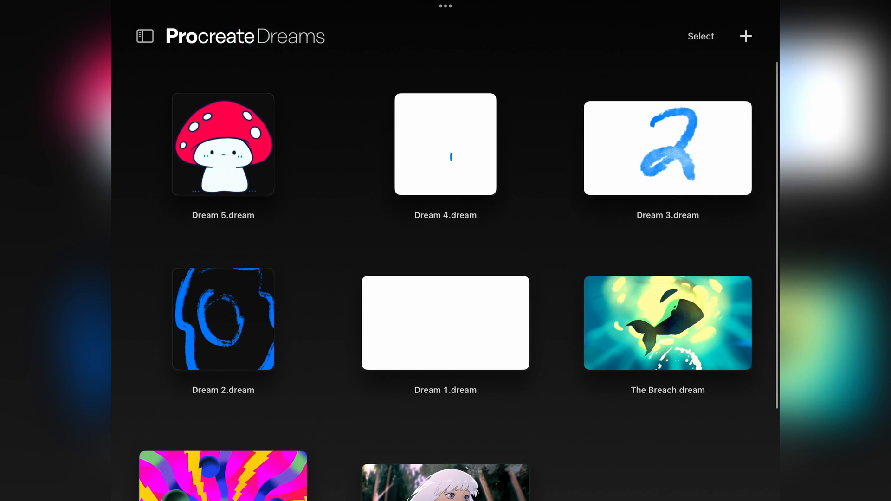
{"action": "left_click", "coordinate": [745, 36]}
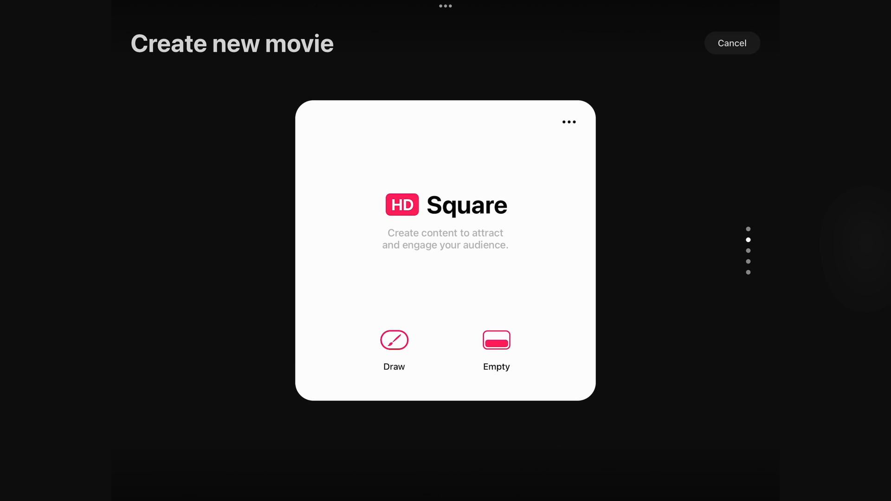
{"action": "left_click", "coordinate": [402, 205]}
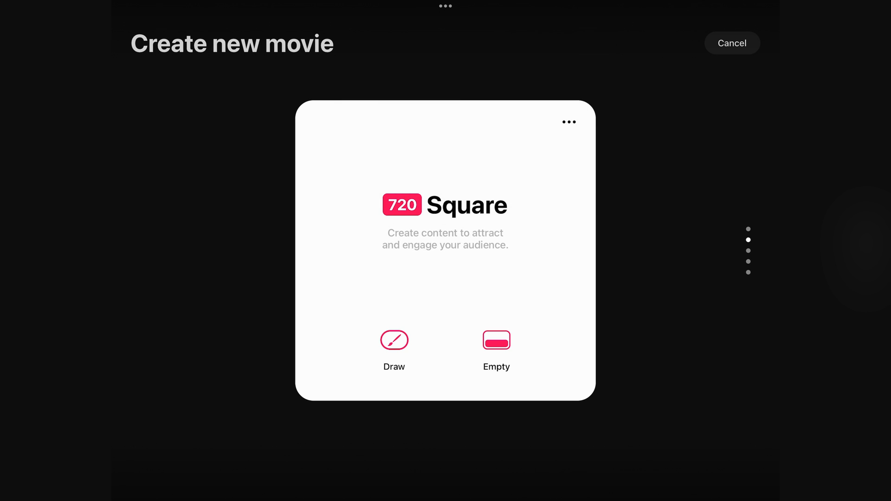
{"action": "left_click", "coordinate": [733, 43]}
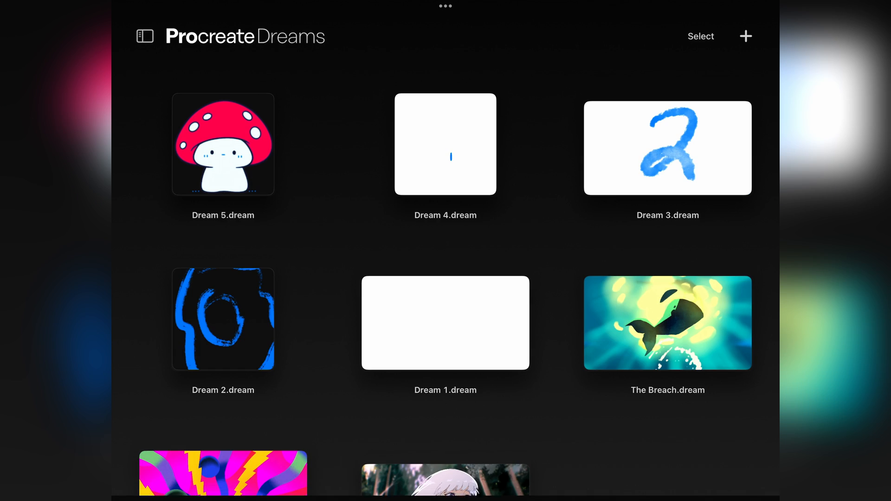
{"action": "left_click", "coordinate": [746, 36]}
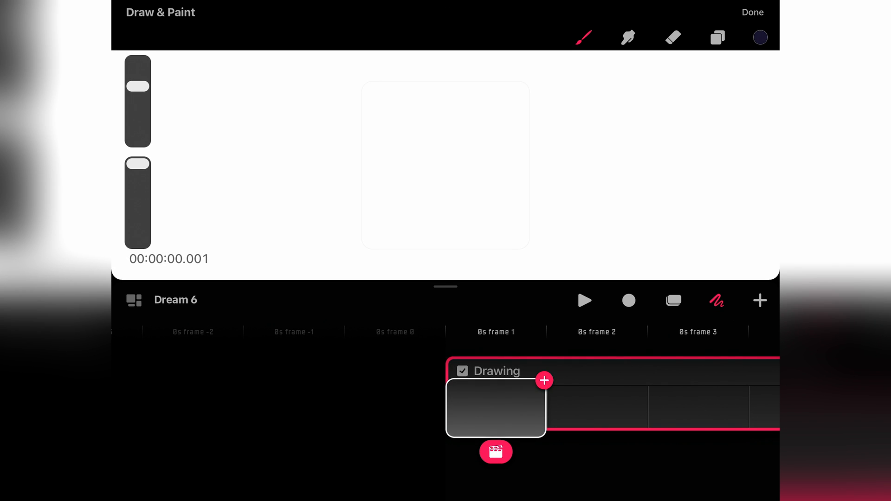
Open Dream 5, play its mushroom drawing track, and view its 15 fps frame-rate setting
{"action": "left_click", "coordinate": [752, 13]}
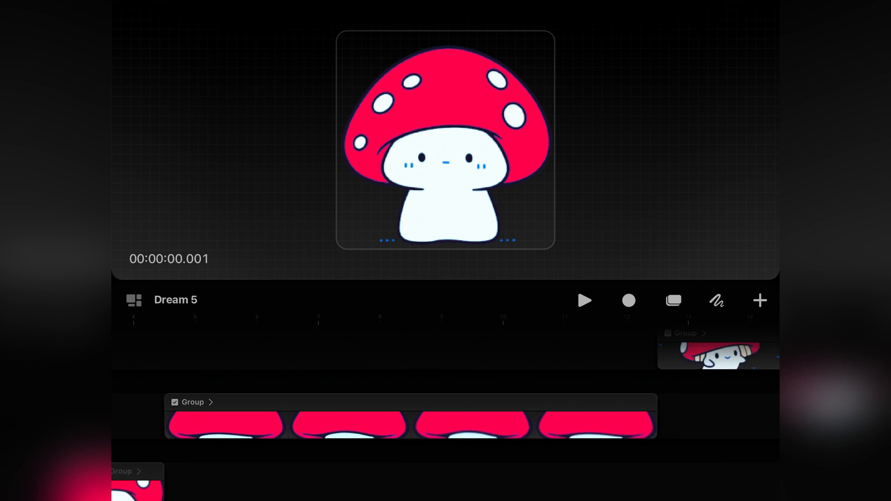
{"action": "left_click", "coordinate": [717, 300]}
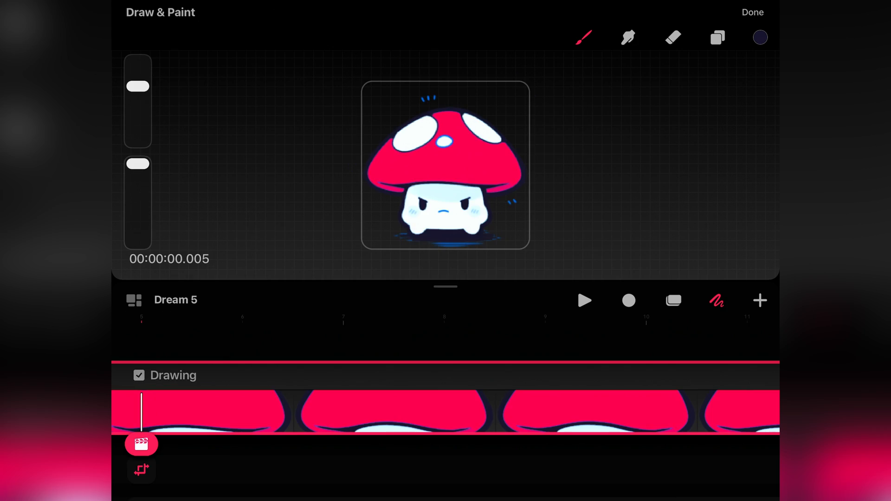
{"action": "left_click", "coordinate": [141, 443]}
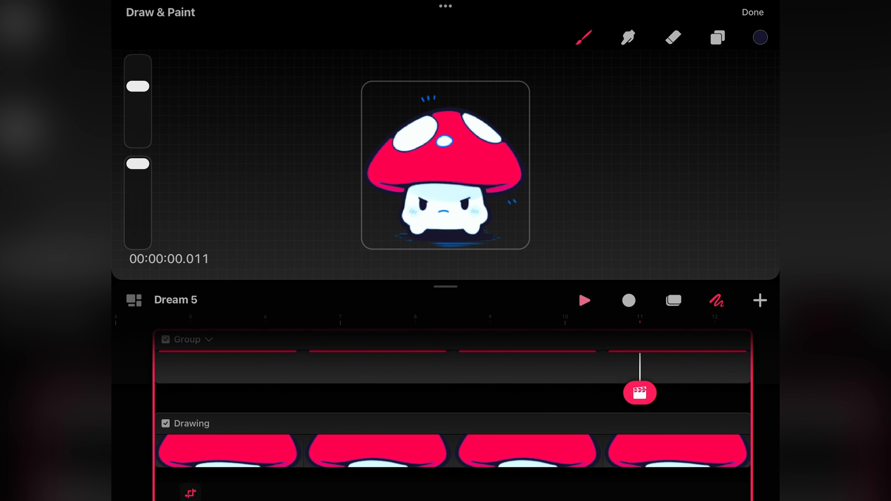
{"action": "left_click", "coordinate": [584, 299]}
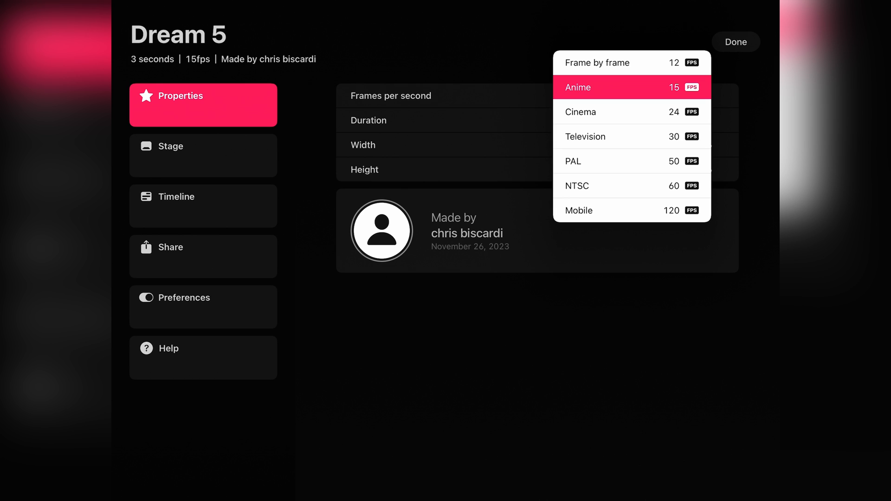
Close Movie Settings and play the full mushroom timeline, then pause it
{"action": "left_click", "coordinate": [736, 41]}
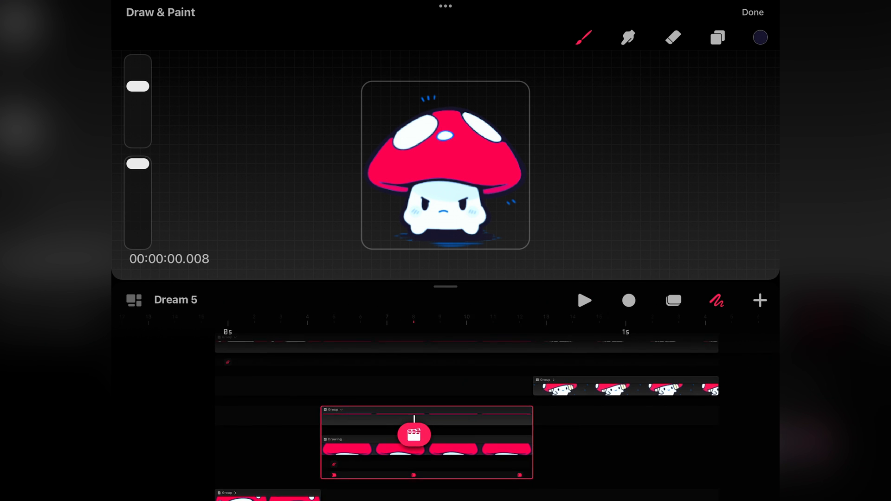
{"action": "left_click", "coordinate": [584, 300]}
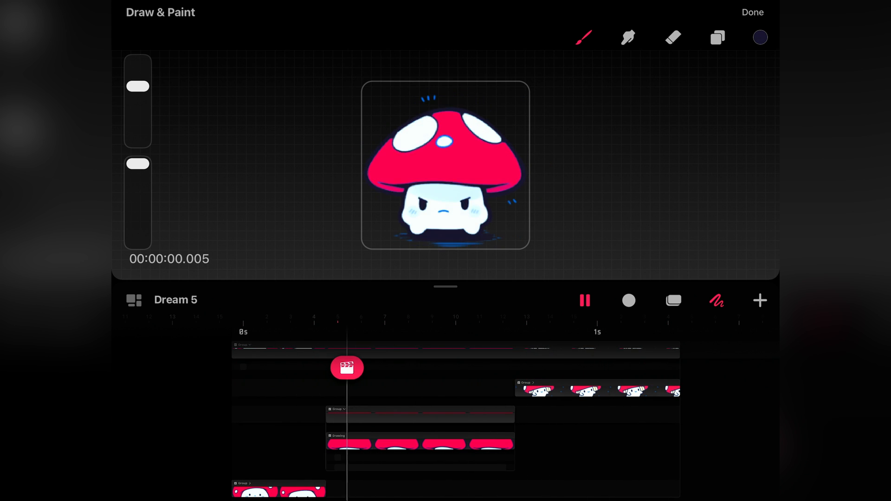
{"action": "left_click", "coordinate": [584, 301]}
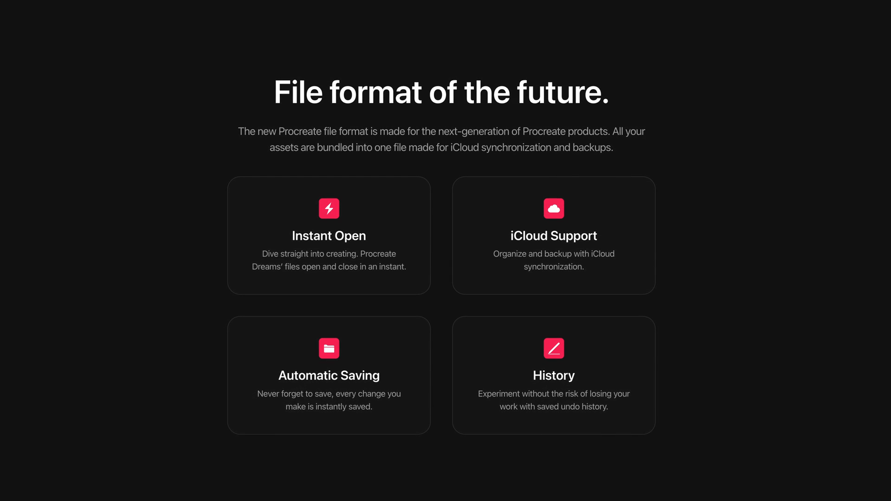
Read the Dreams file format section, then share Dream 5 as Frames as images
{"action": "scroll", "scroll_direction": "up", "scroll_amount": 3}
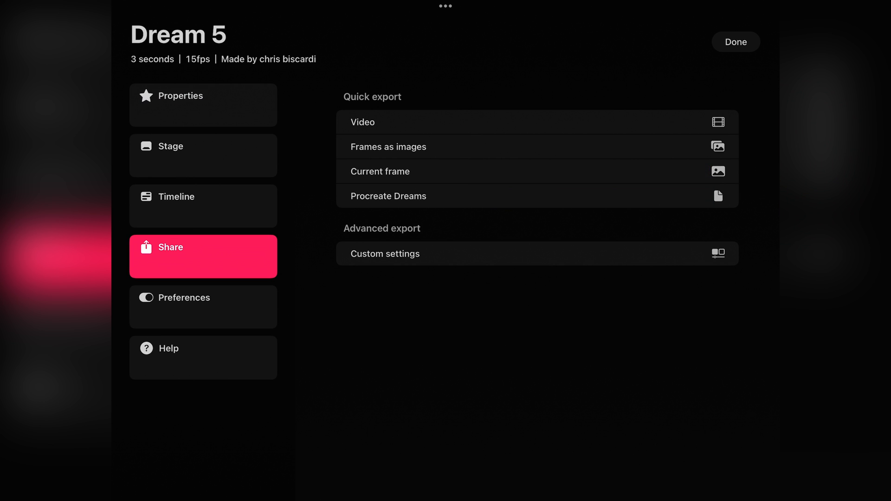
{"action": "left_click", "coordinate": [735, 42]}
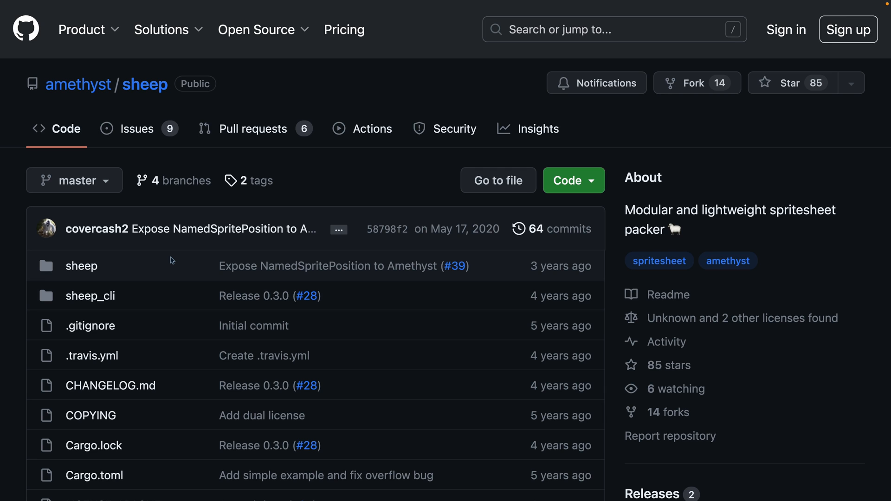
Scroll the amethyst/sheep README down to the cargo install and sheep pack usage examples
{"action": "scroll", "scroll_direction": "down", "scroll_amount": 3}
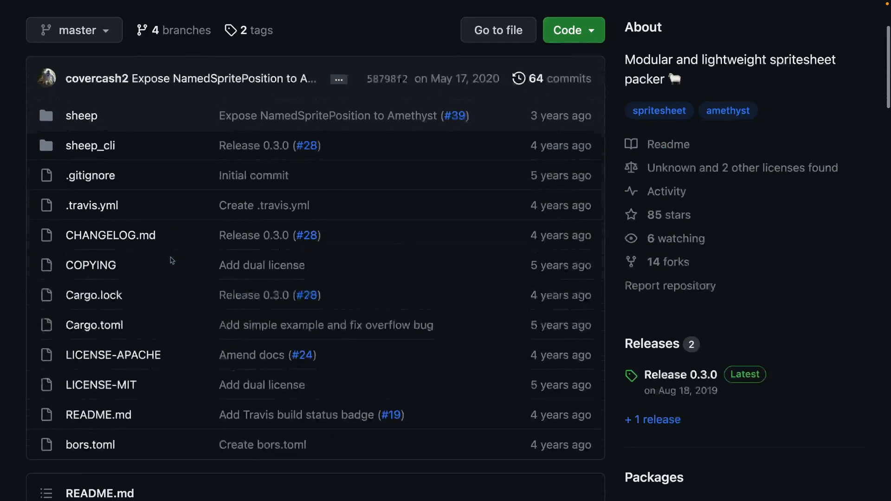
{"action": "scroll", "scroll_direction": "down", "scroll_amount": 3}
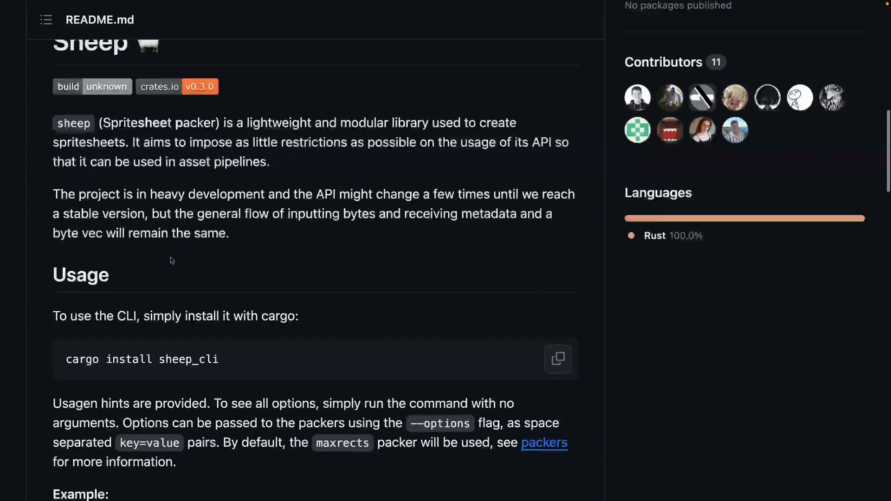
{"action": "scroll", "scroll_direction": "down", "scroll_amount": 3}
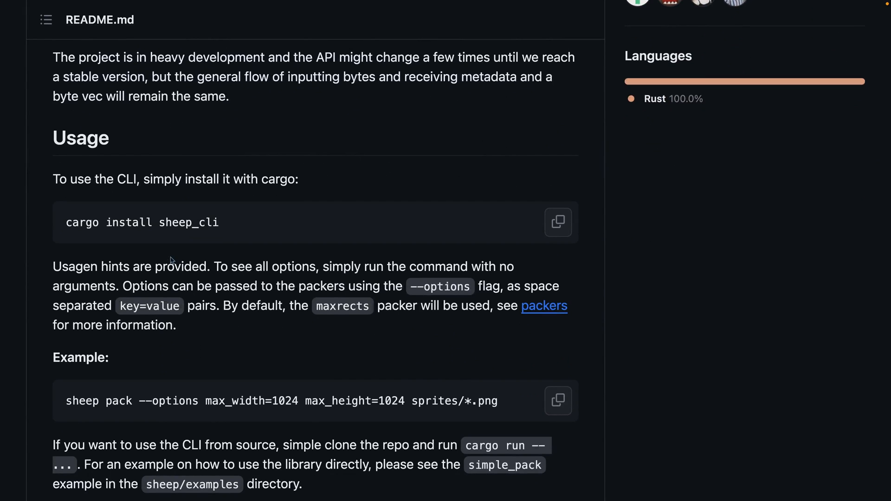
{"action": "scroll", "scroll_direction": "down", "scroll_amount": 3}
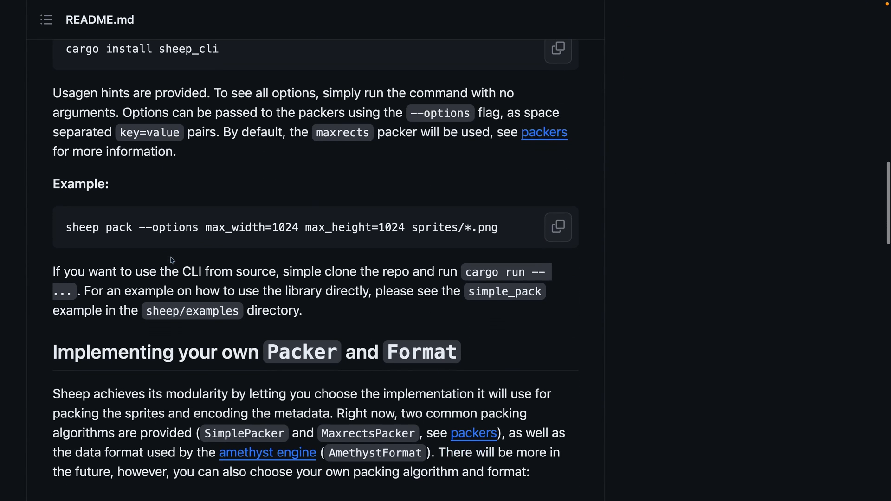
{"action": "scroll", "scroll_direction": "down", "scroll_amount": 3}
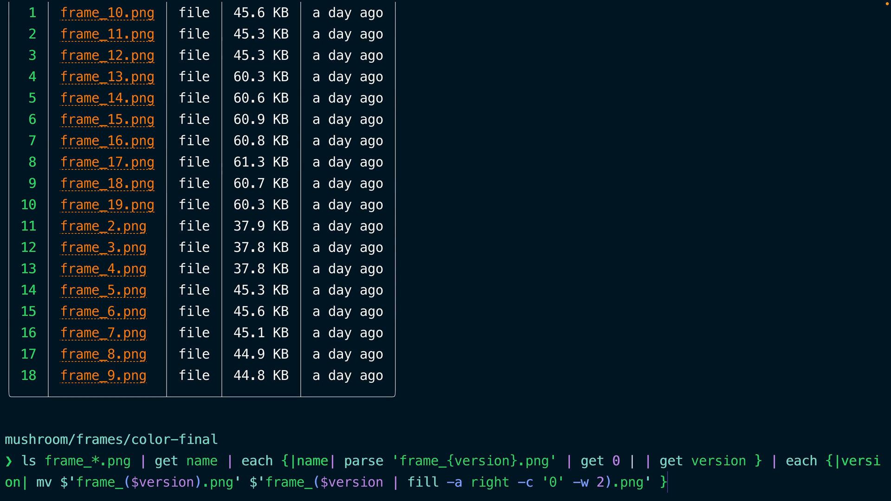
Run sheep pack *.png with max_height=256, outputting the sheet as shroom_sheet
{"action": "type", "text": "sheep pack *.png --options max_height=256 --out shroom_sheet"}
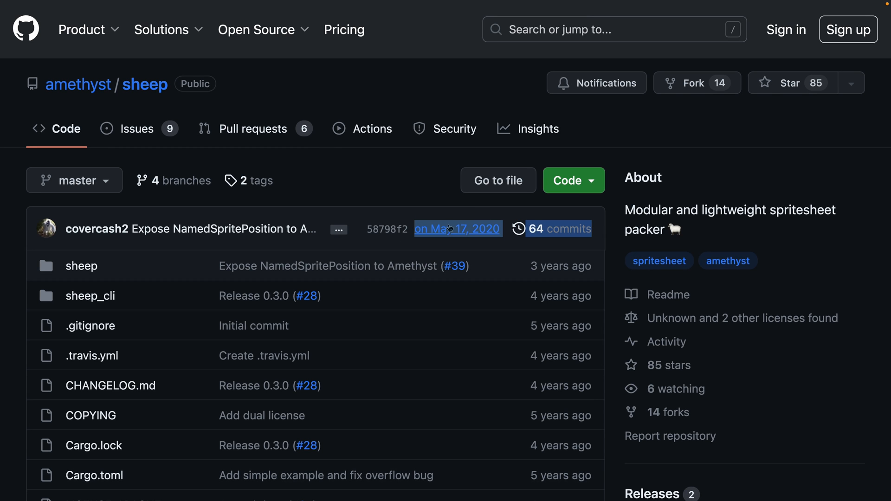
{"action": "mouse_move", "coordinate": [458, 230]}
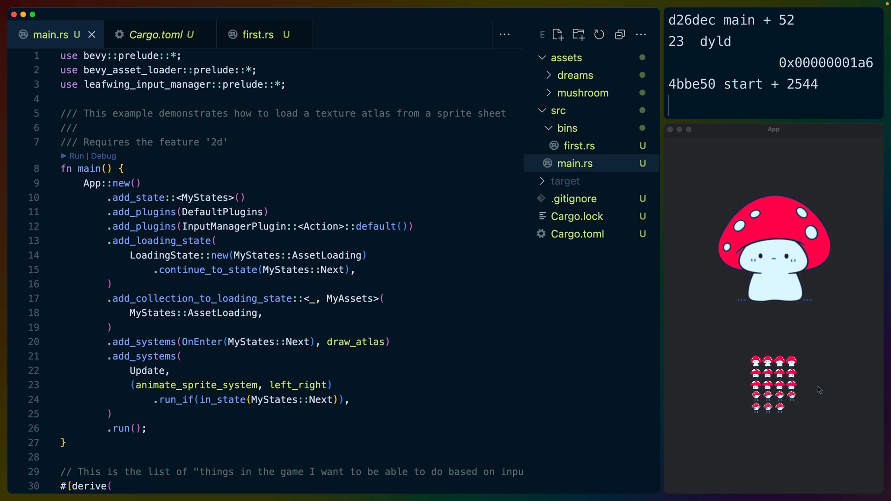
{"action": "mouse_move", "coordinate": [694, 368]}
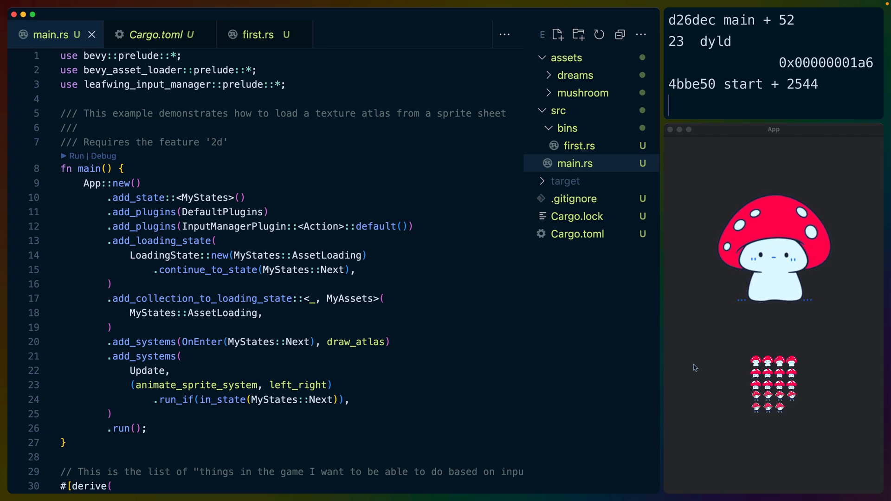
{"action": "left_click", "coordinate": [152, 34]}
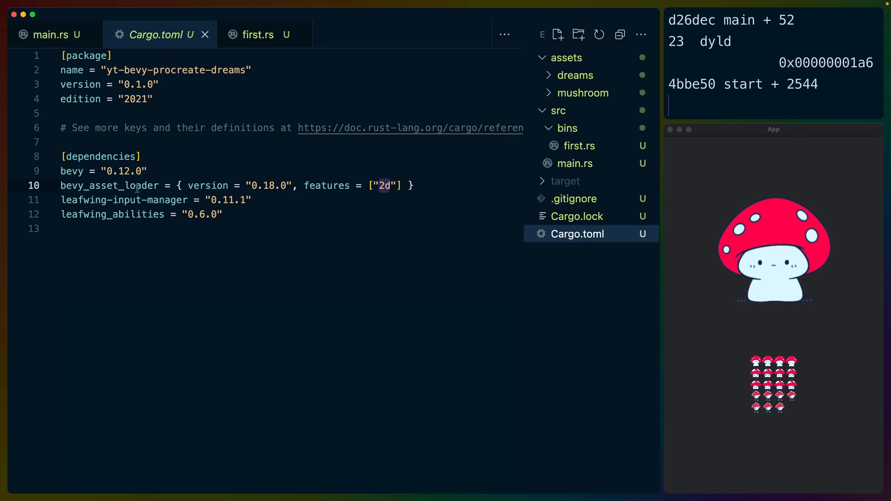
{"action": "double_click", "coordinate": [110, 185]}
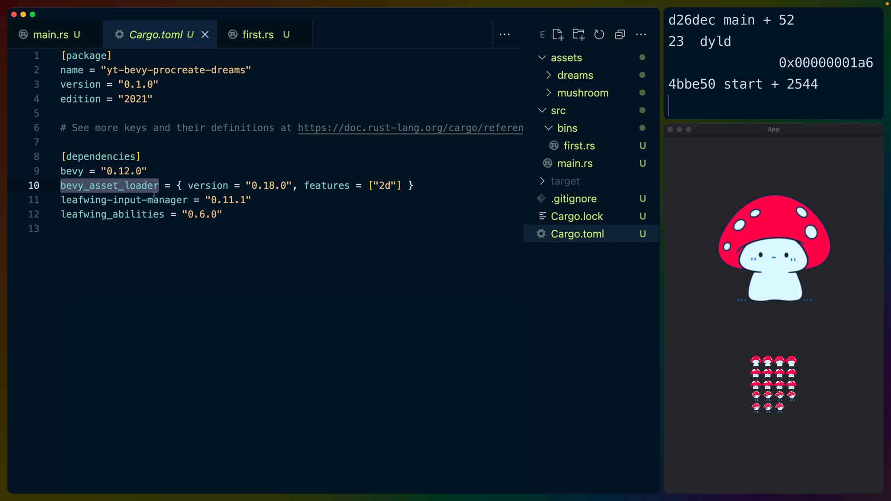
{"action": "left_click", "coordinate": [50, 34]}
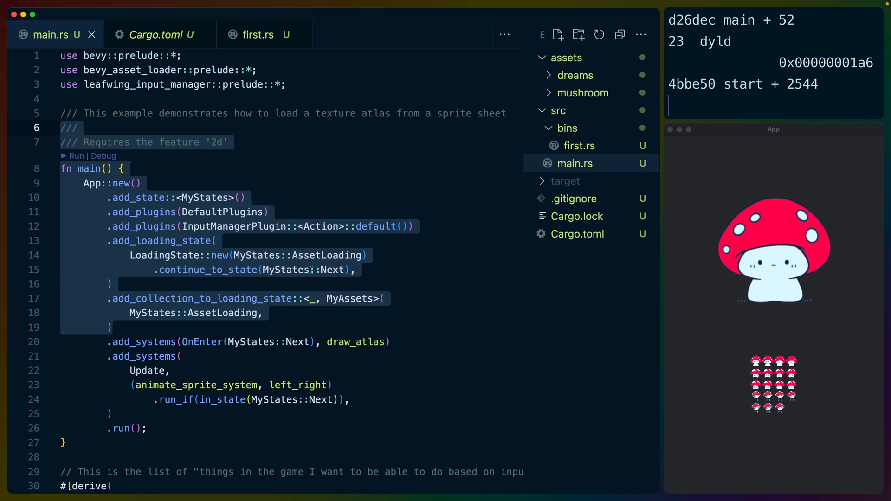
{"action": "left_click", "coordinate": [312, 270]}
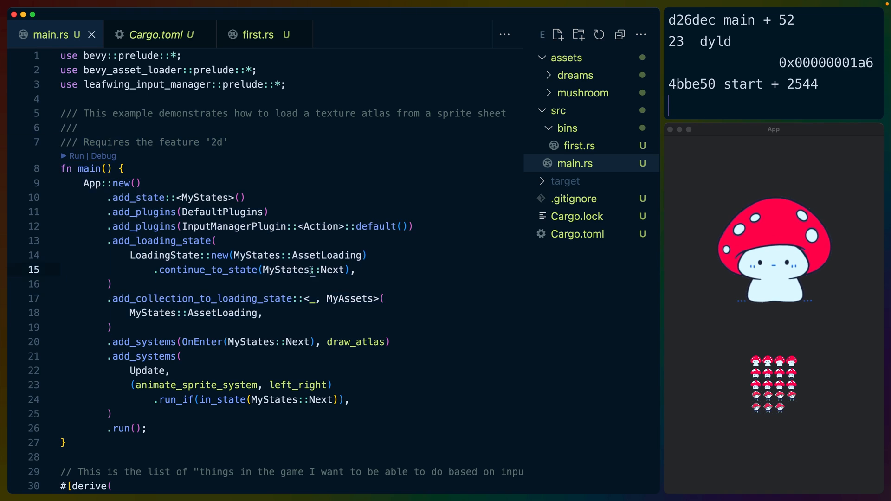
{"action": "scroll", "scroll_direction": "down", "scroll_amount": 3}
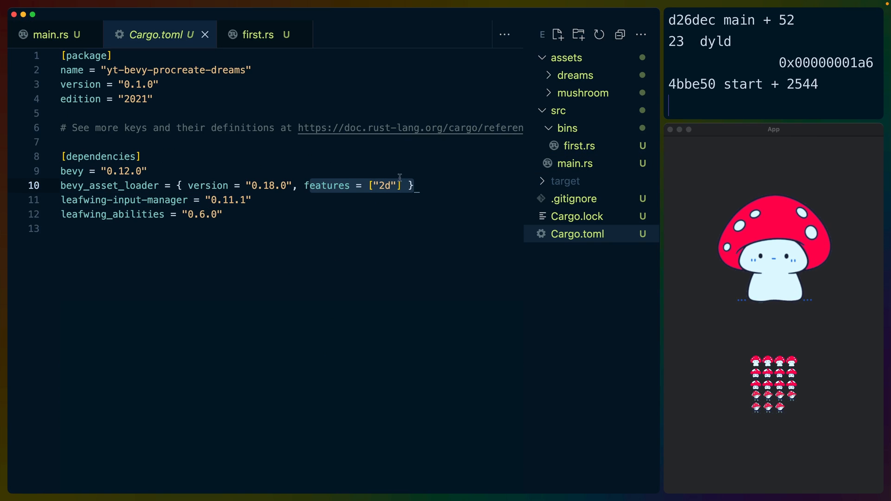
{"action": "left_click", "coordinate": [51, 34]}
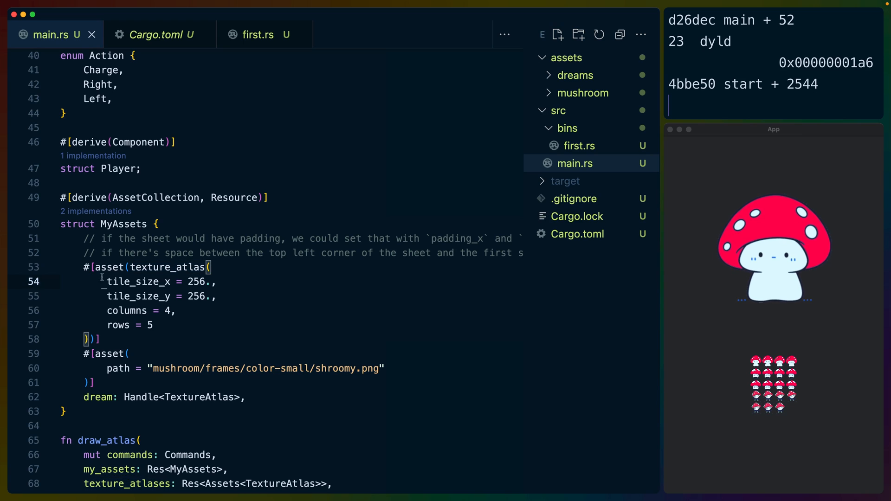
{"action": "double_click", "coordinate": [159, 281]}
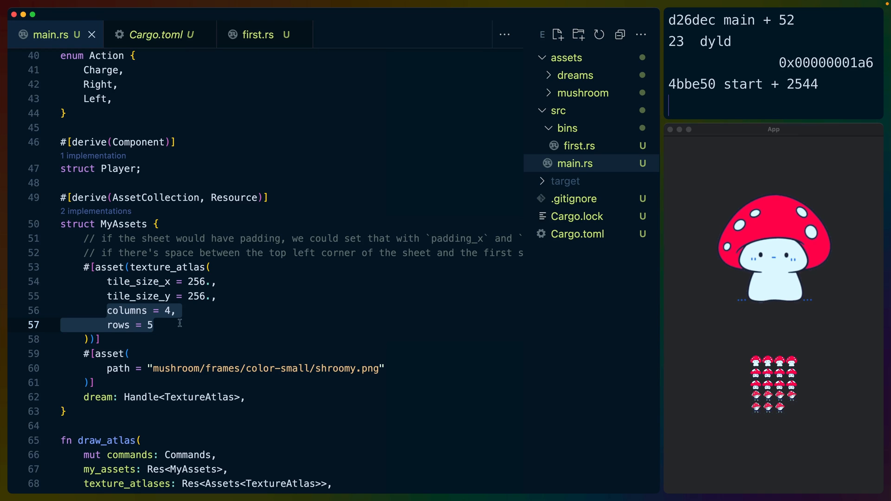
{"action": "mouse_move", "coordinate": [741, 363]}
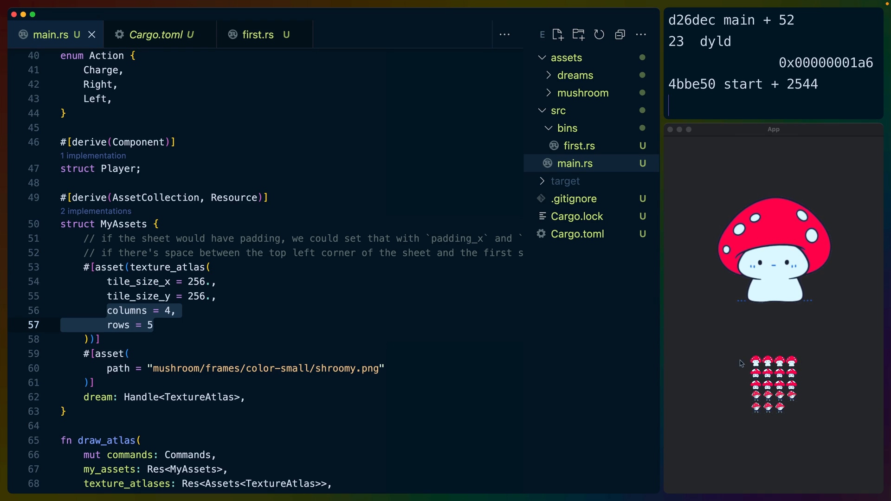
{"action": "left_click", "coordinate": [384, 369]}
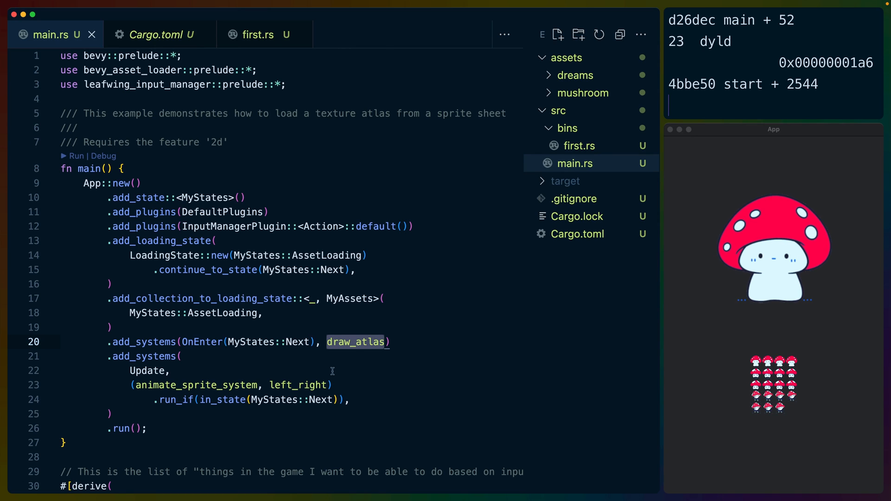
{"action": "mouse_move", "coordinate": [199, 406]}
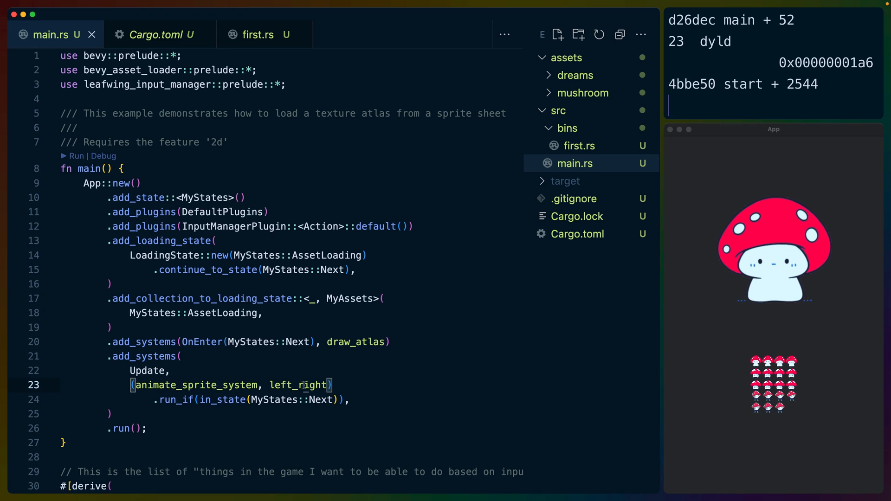
{"action": "double_click", "coordinate": [298, 384]}
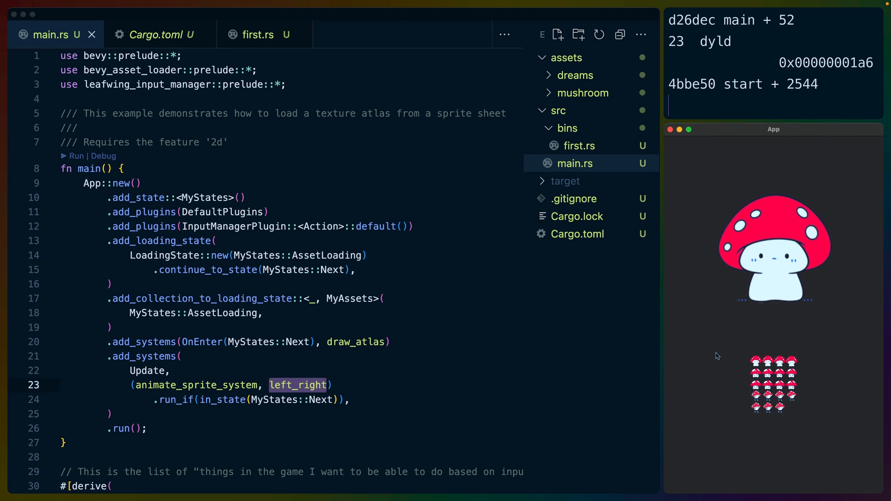
{"action": "scroll", "scroll_direction": "down", "scroll_amount": 3}
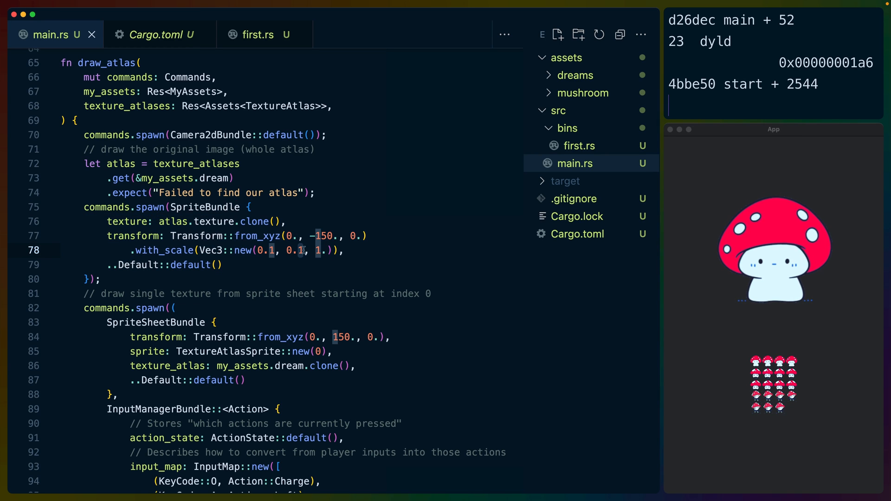
{"action": "scroll", "scroll_direction": "down", "scroll_amount": 3}
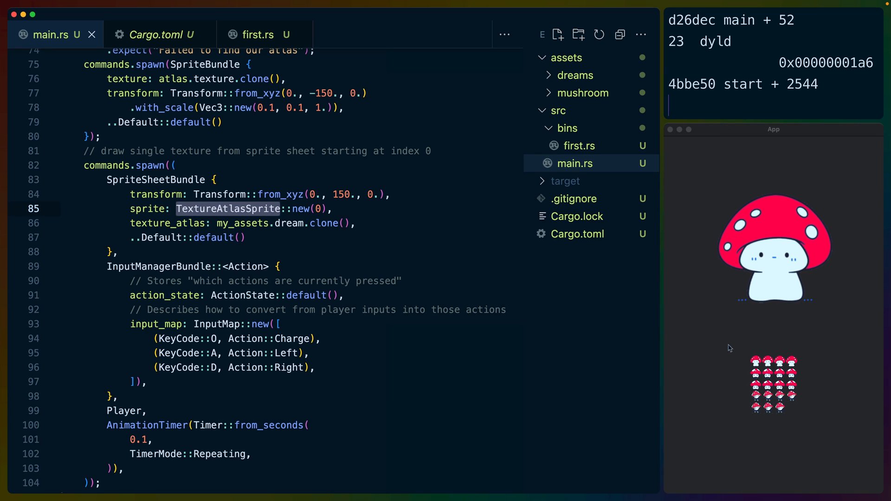
{"action": "left_click", "coordinate": [293, 223]}
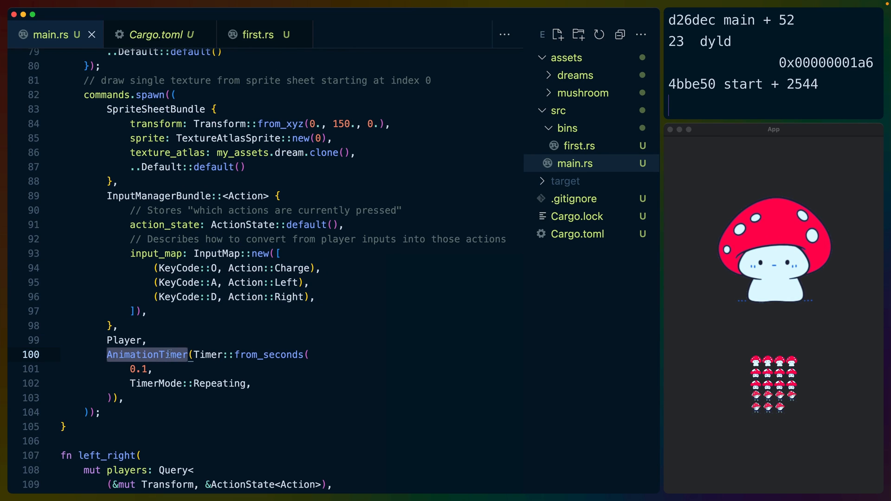
{"action": "double_click", "coordinate": [207, 355]}
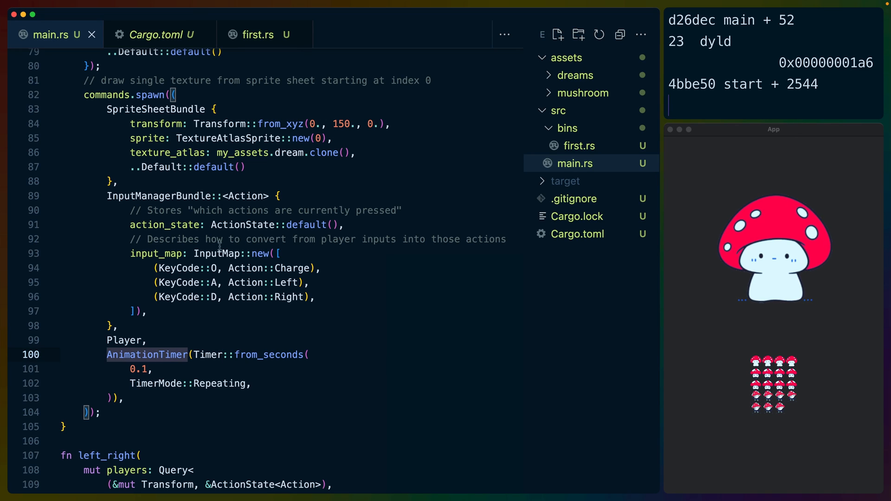
{"action": "mouse_move", "coordinate": [158, 369]}
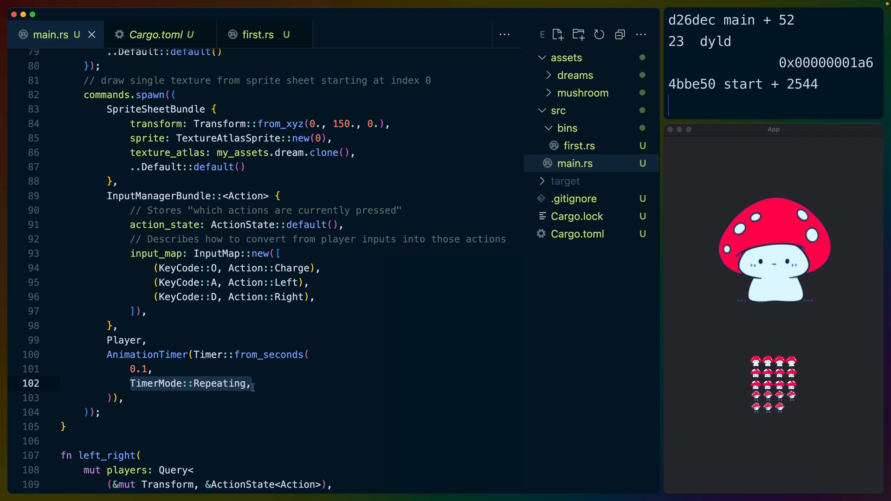
{"action": "scroll", "scroll_direction": "down", "scroll_amount": 3}
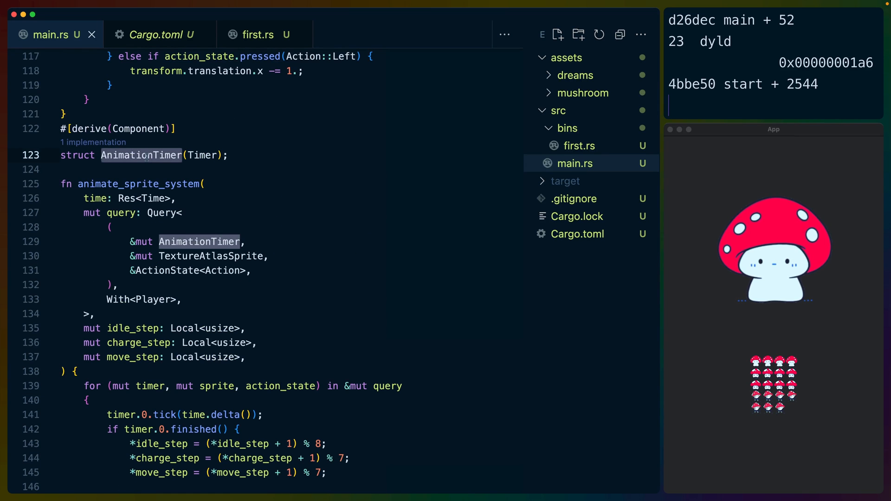
{"action": "double_click", "coordinate": [201, 155]}
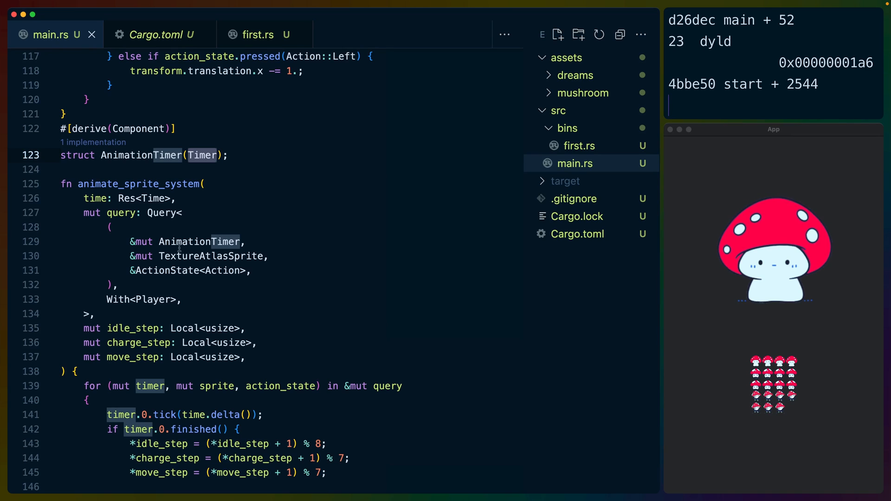
{"action": "double_click", "coordinate": [210, 256]}
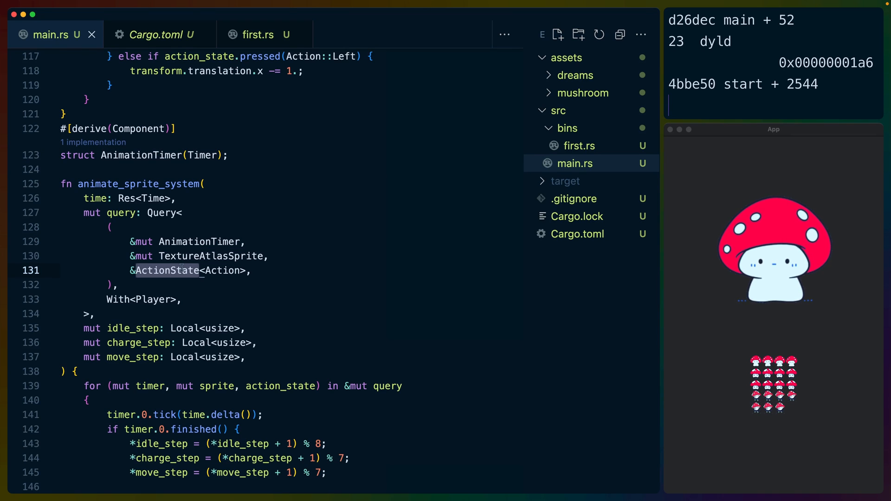
{"action": "scroll", "scroll_direction": "down", "scroll_amount": 3}
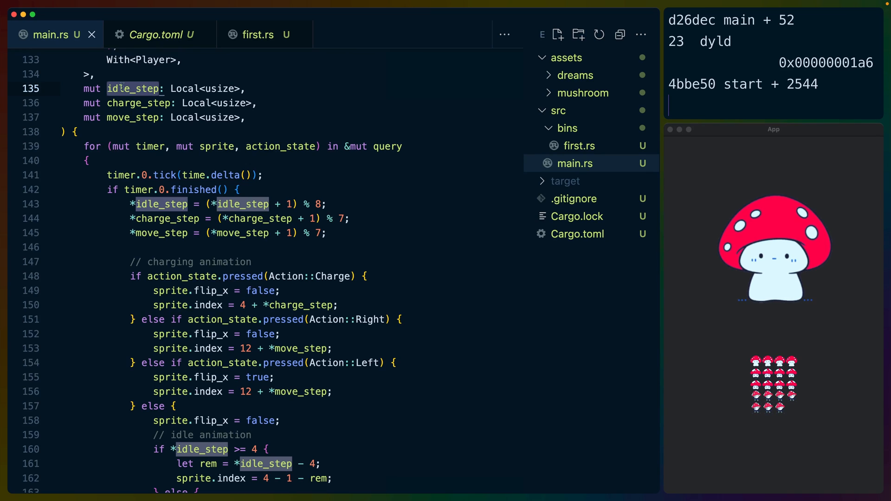
{"action": "left_click", "coordinate": [120, 175]}
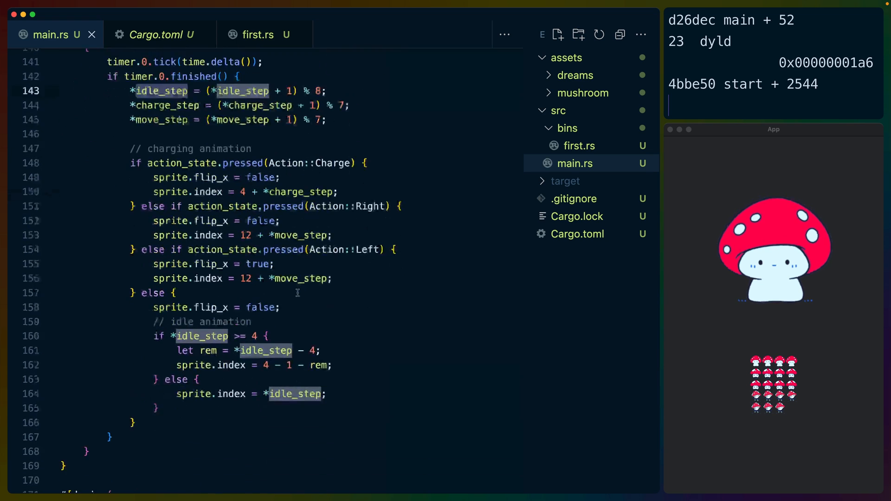
{"action": "scroll", "scroll_direction": "down", "scroll_amount": 3}
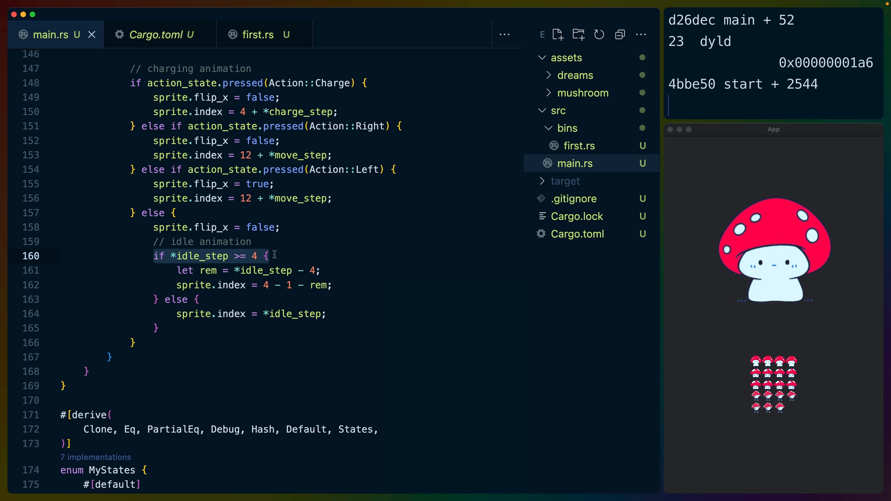
{"action": "double_click", "coordinate": [198, 257]}
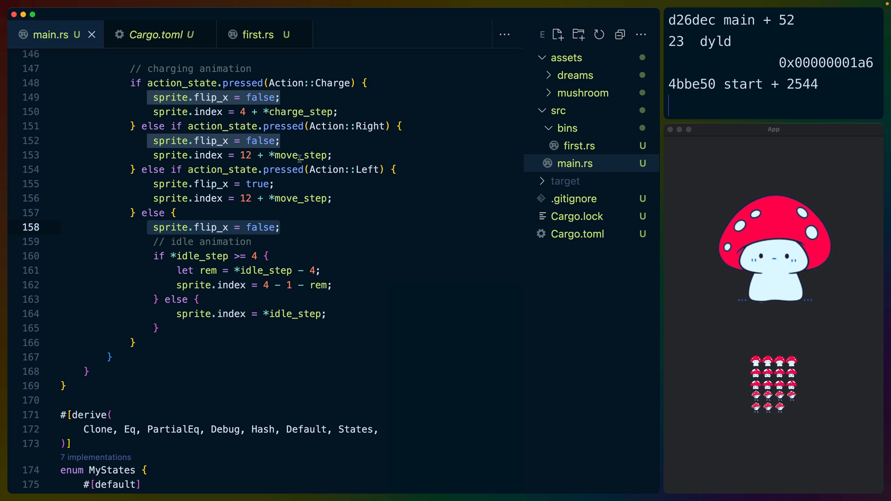
{"action": "left_click", "coordinate": [264, 285]}
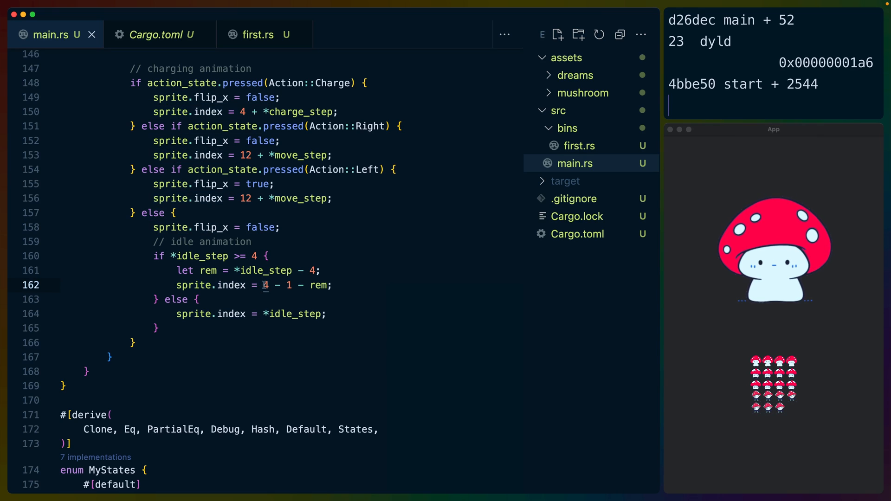
{"action": "double_click", "coordinate": [295, 313]}
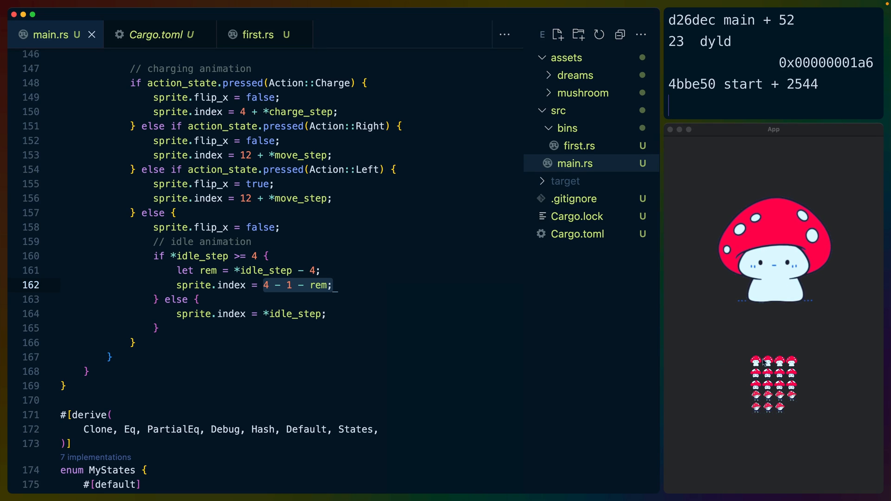
{"action": "scroll", "scroll_direction": "up", "scroll_amount": 3}
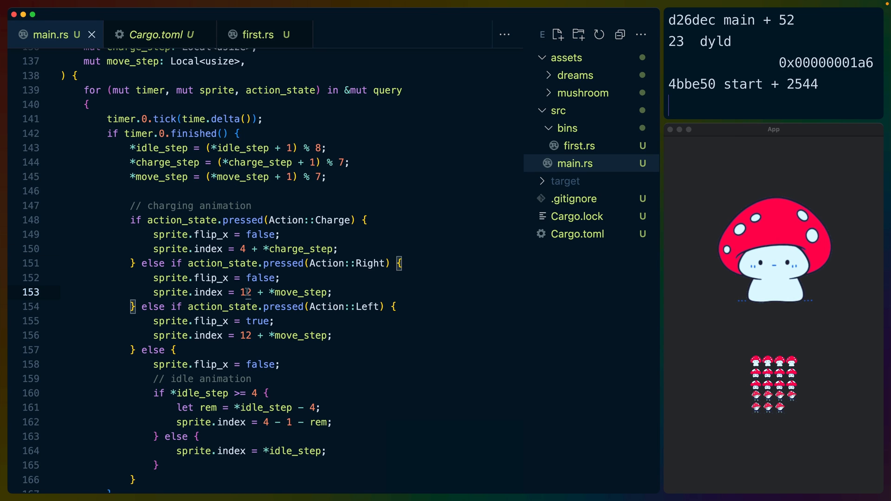
{"action": "double_click", "coordinate": [299, 292]}
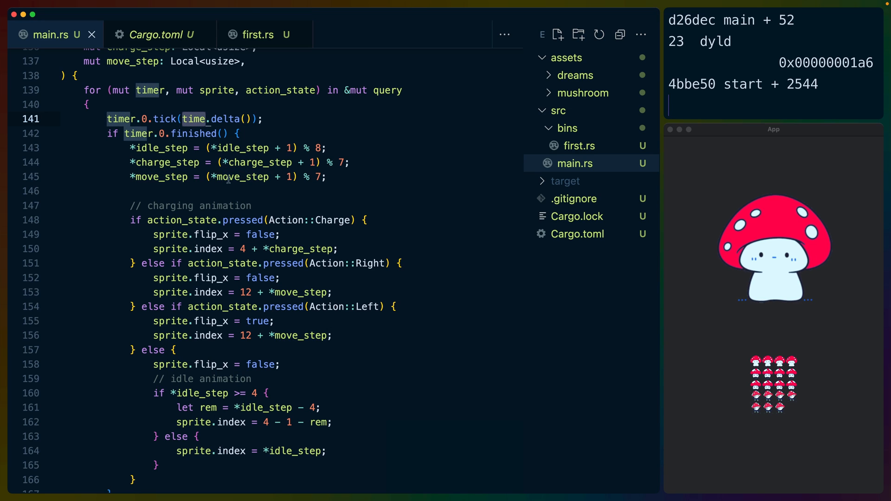
{"action": "left_click", "coordinate": [312, 176]}
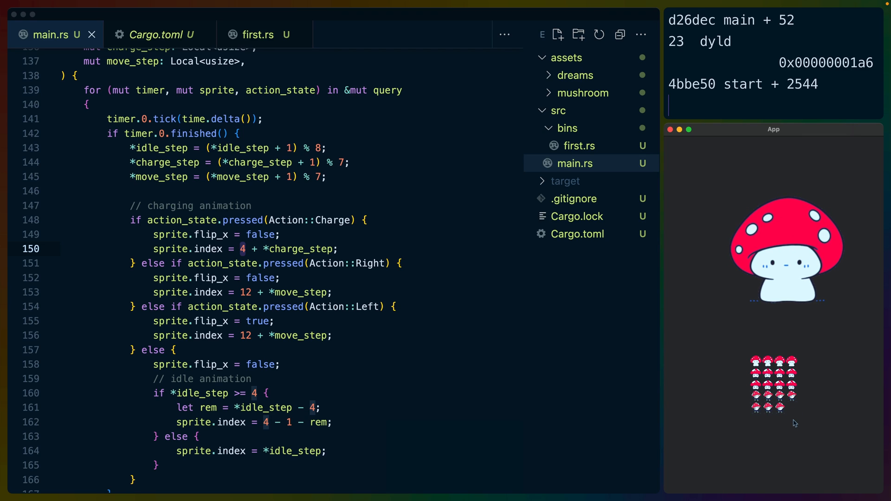
{"action": "mouse_move", "coordinate": [340, 255]}
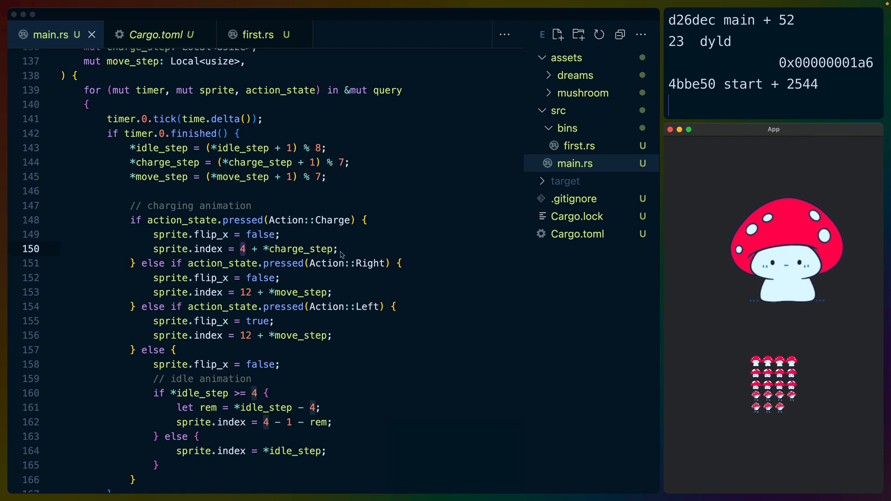
{"action": "scroll", "scroll_direction": "up", "scroll_amount": 3}
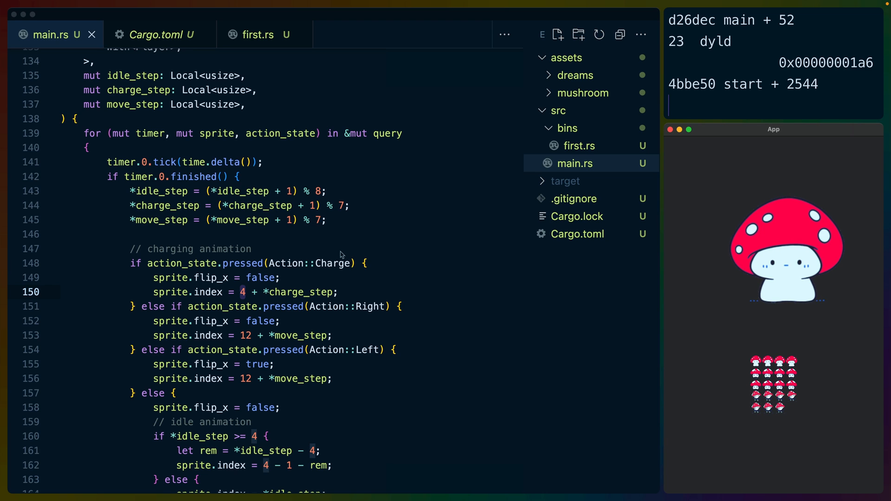
Preview two color-small mushroom frames and the packed shroomy.png sprite sheet
{"action": "left_click", "coordinate": [484, 146]}
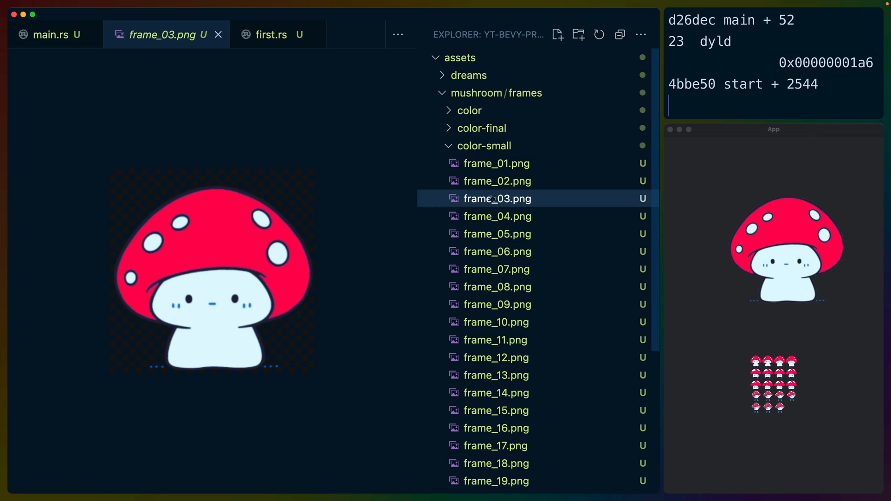
{"action": "left_click", "coordinate": [496, 216]}
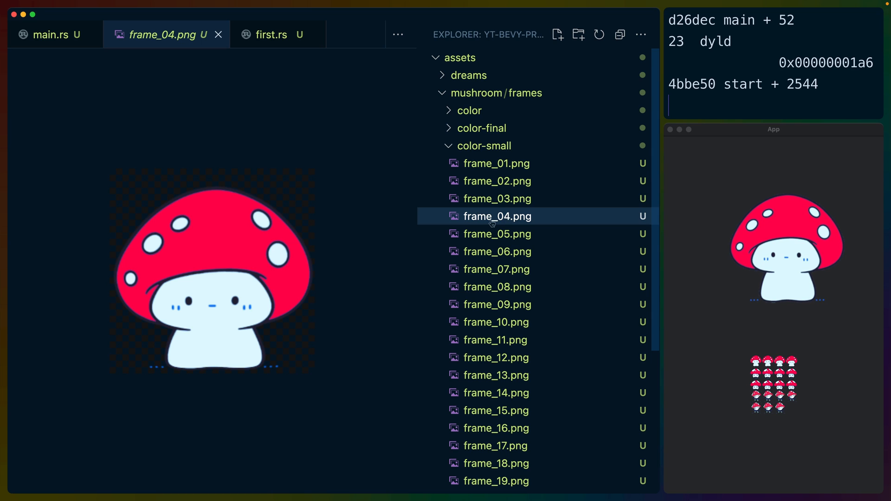
{"action": "left_click", "coordinate": [495, 290]}
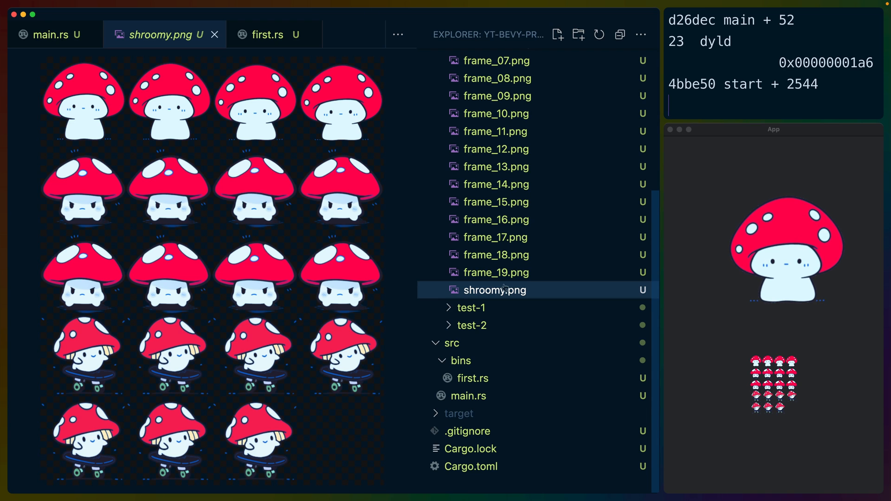
Preview test-1's frame_01.png line art and its shroom_sheet.png sprite strip
{"action": "left_click", "coordinate": [471, 307]}
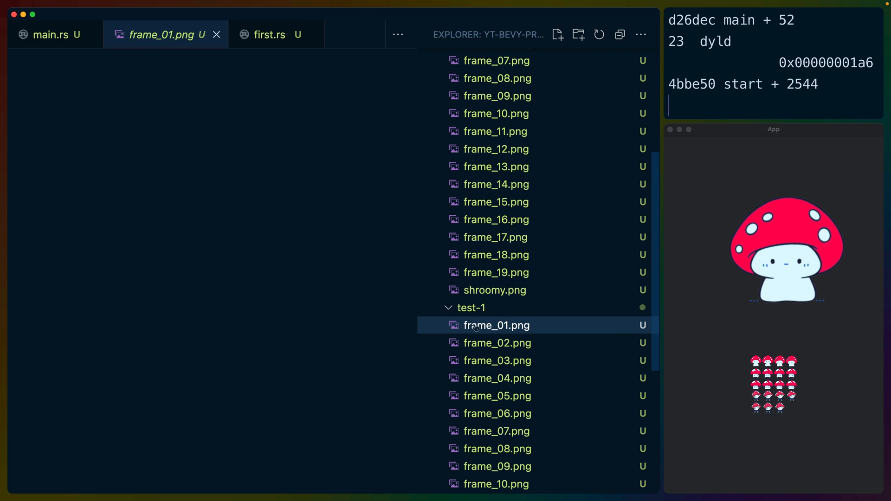
{"action": "left_click", "coordinate": [496, 325]}
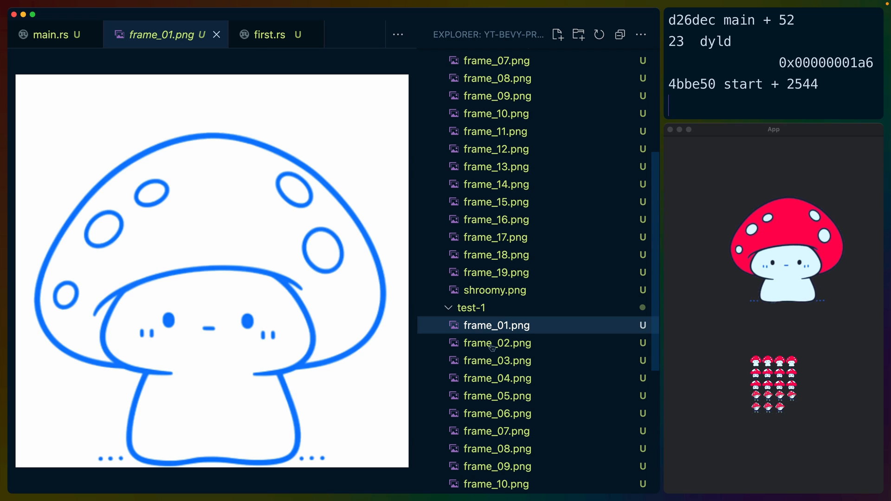
{"action": "mouse_move", "coordinate": [497, 342]}
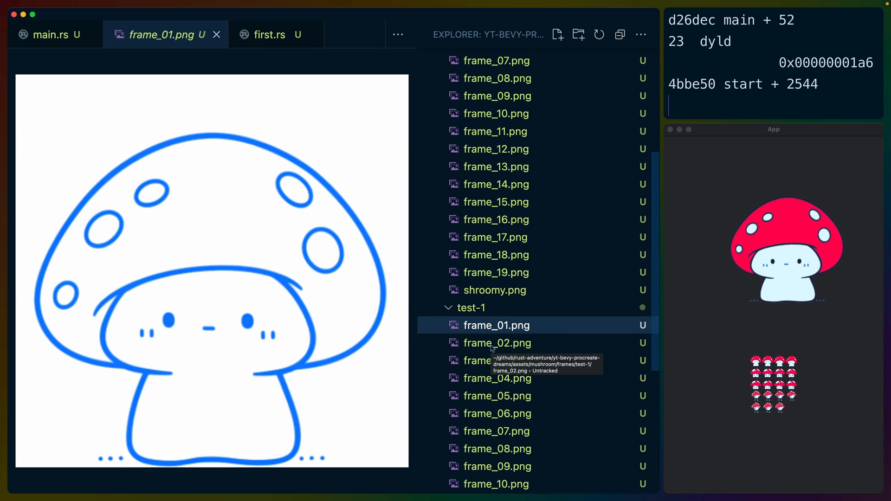
{"action": "scroll", "scroll_direction": "down", "scroll_amount": 3}
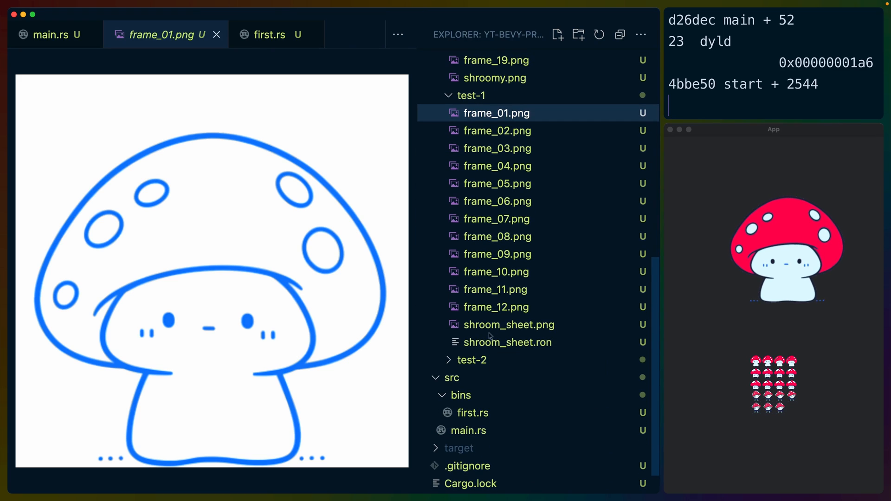
{"action": "left_click", "coordinate": [510, 324]}
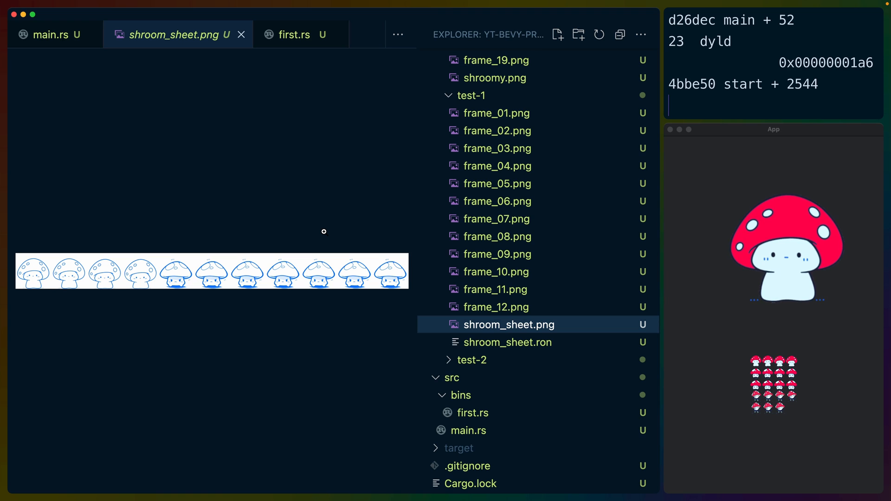
{"action": "scroll", "scroll_direction": "up", "scroll_amount": 3}
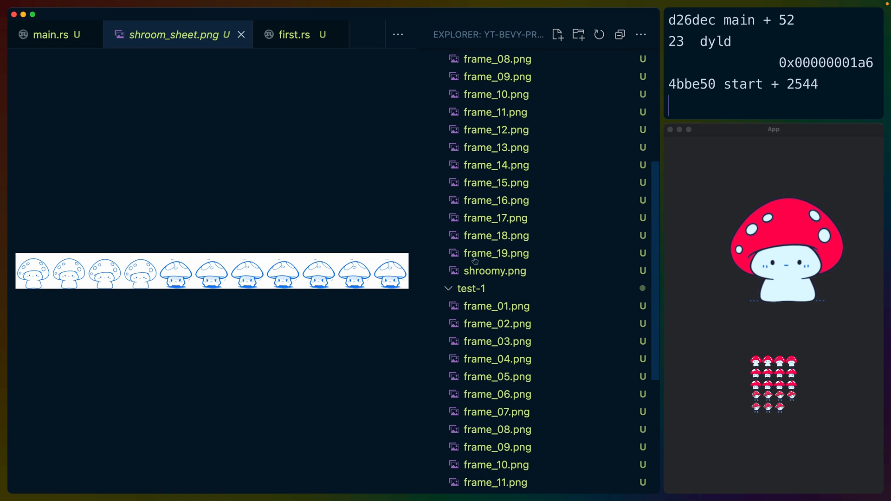
{"action": "left_click", "coordinate": [495, 271]}
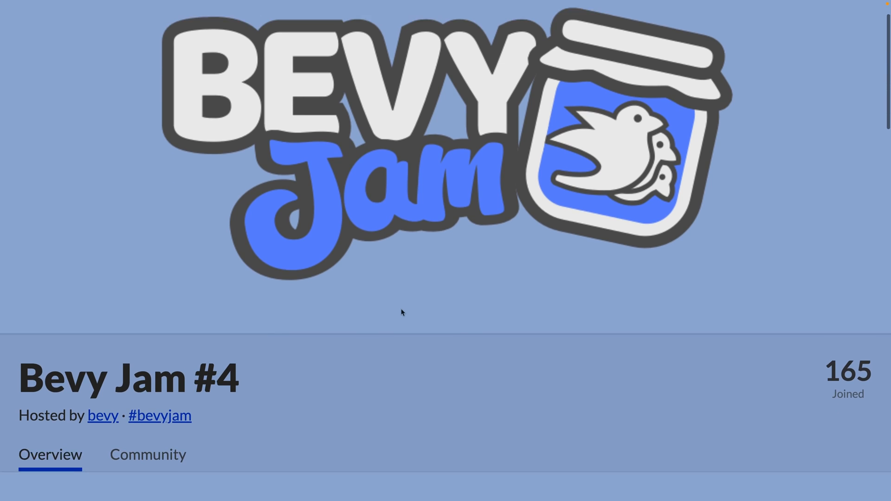
Scroll the Bevy Jam #4 itch.io page to its December 2–11 submission overview
{"action": "scroll", "scroll_direction": "down", "scroll_amount": 3}
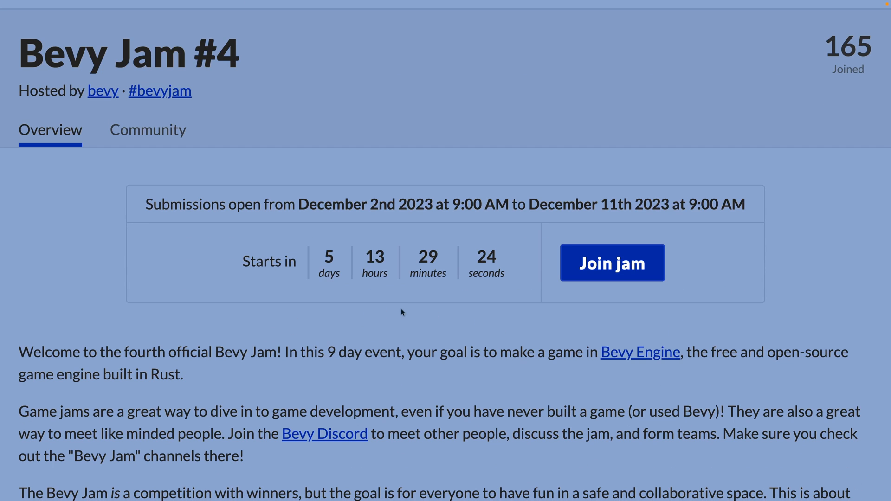